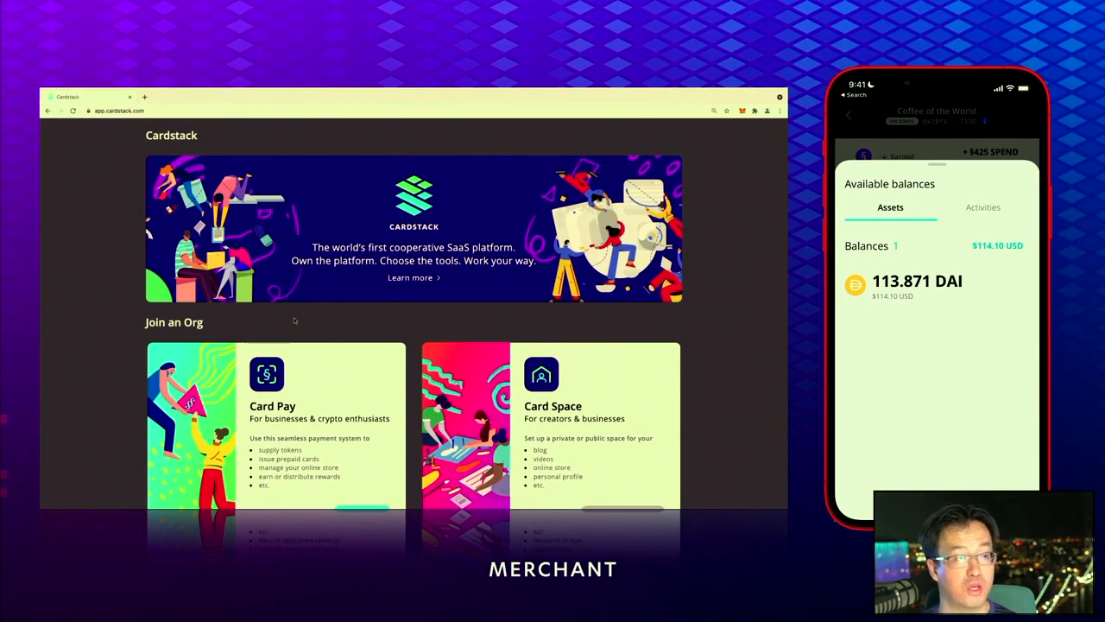
mouse_move(289, 326)
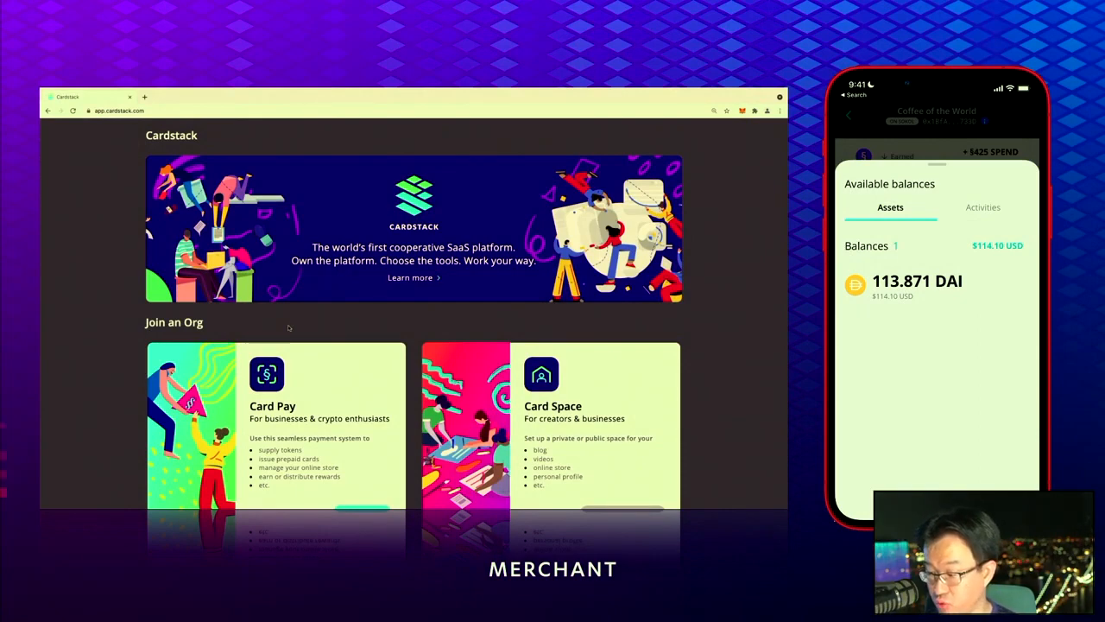
Open the Token Suppliers section of Card Pay and scroll to its deposit/withdraw options
scroll(down, 3)
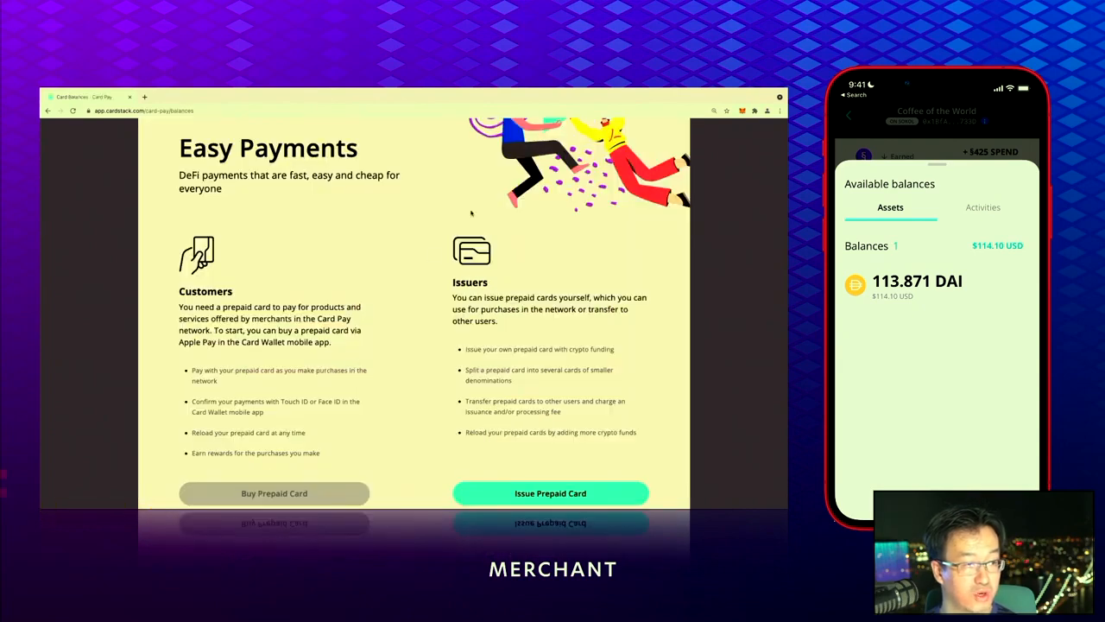
click(501, 181)
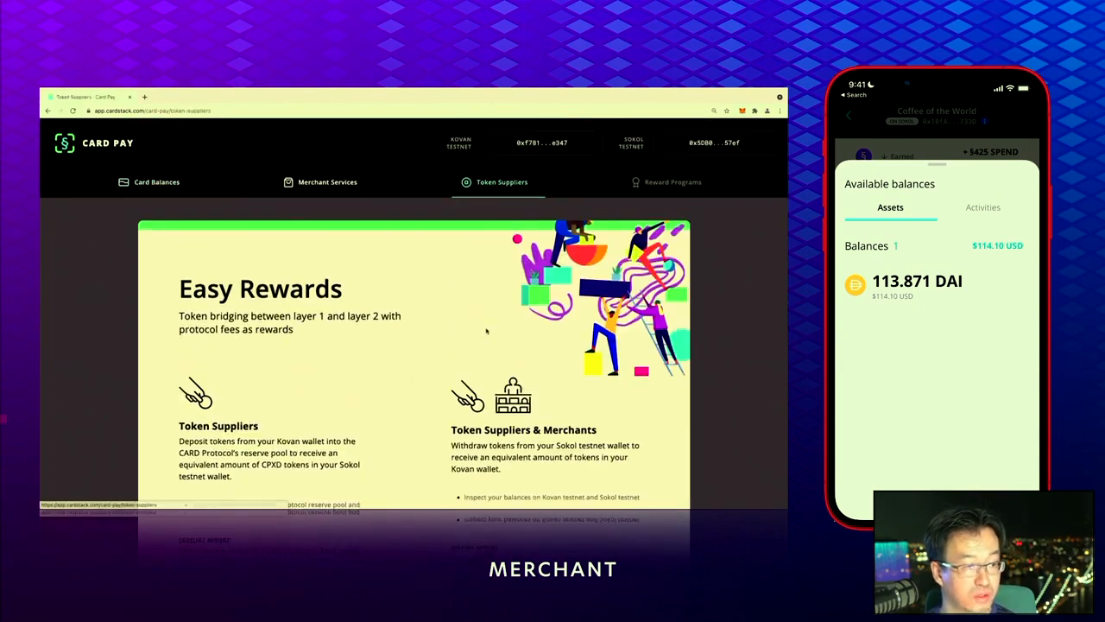
scroll(down, 3)
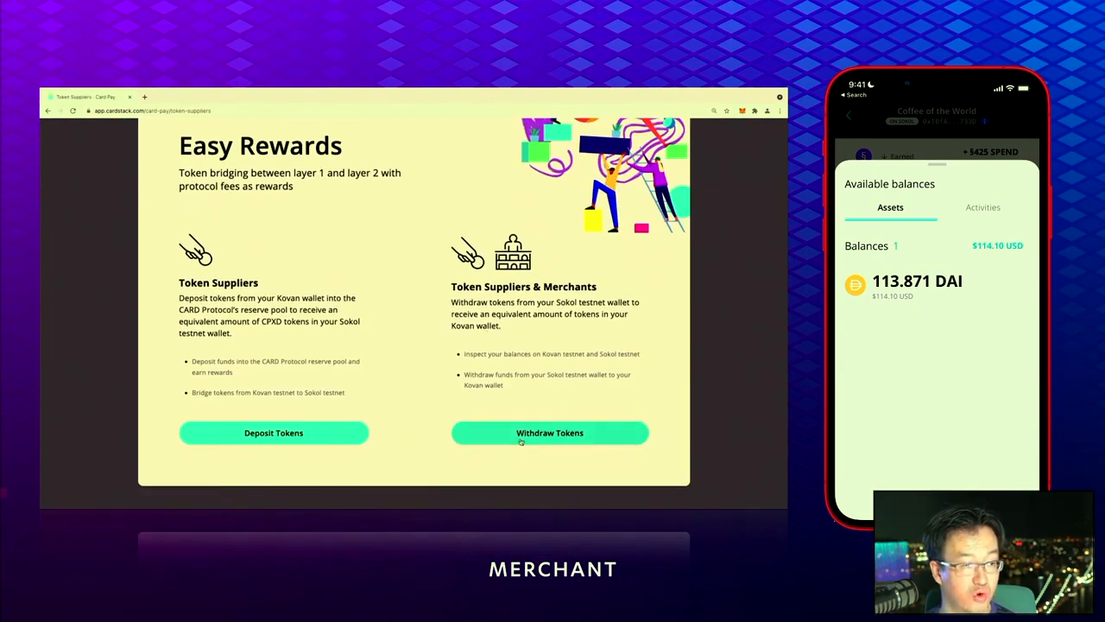
Withdraw from the Coffee of the World merchant's DAI.CPXD balance to the Kovan wallet
click(550, 433)
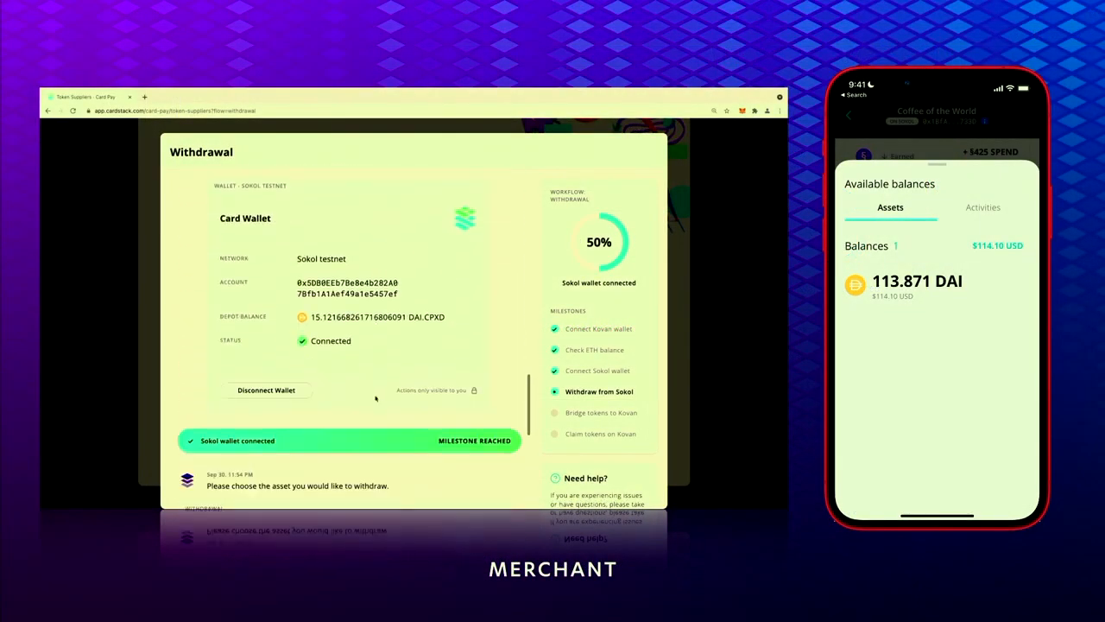
scroll(down, 3)
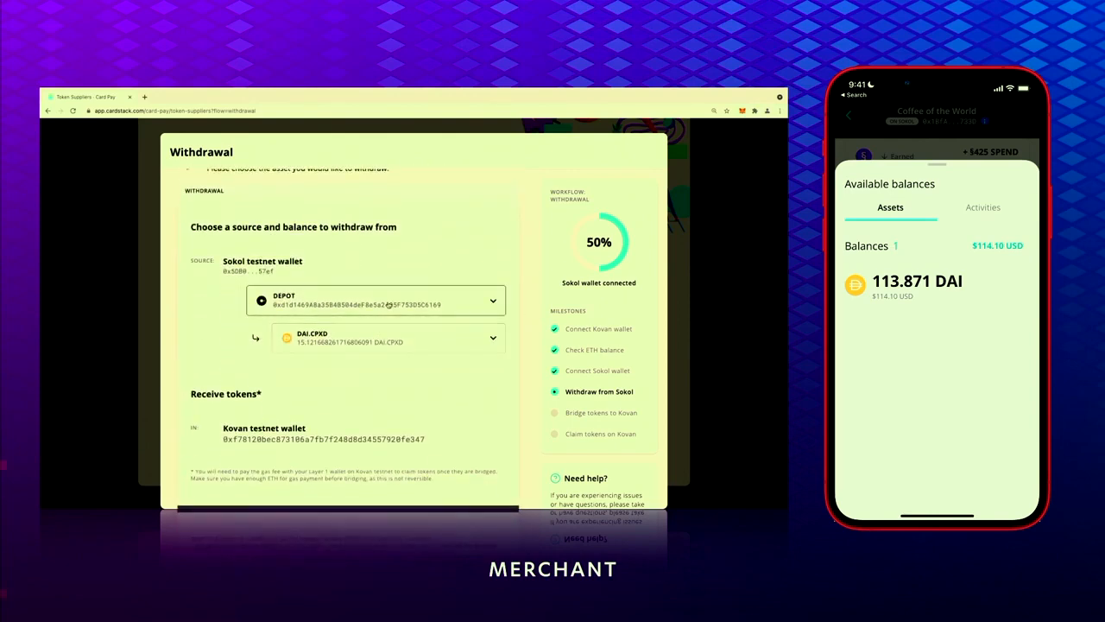
click(376, 300)
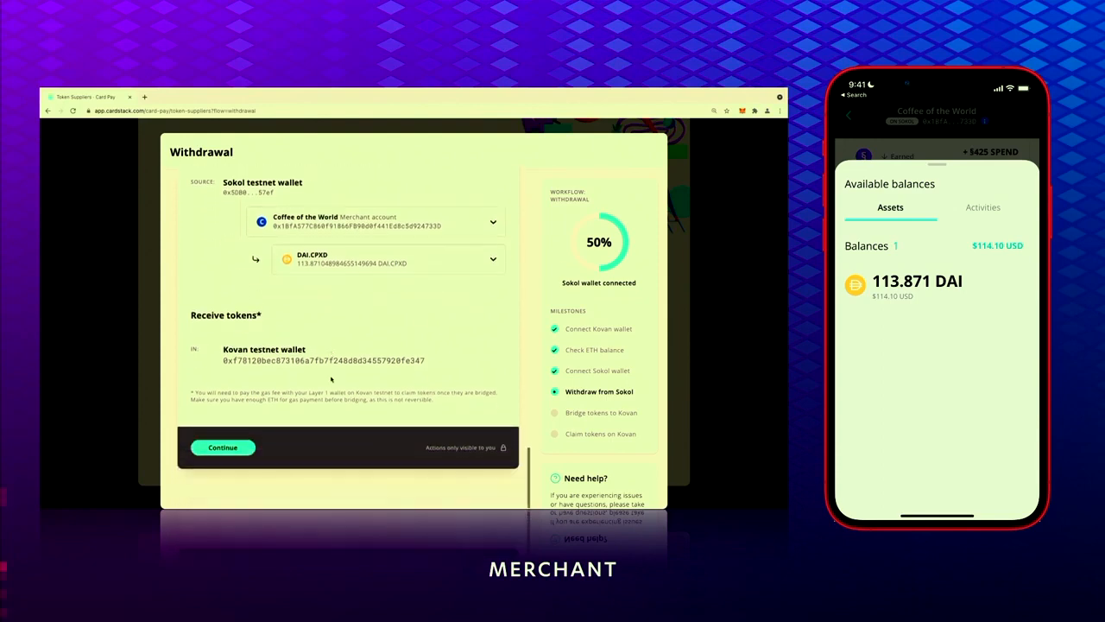
click(223, 447)
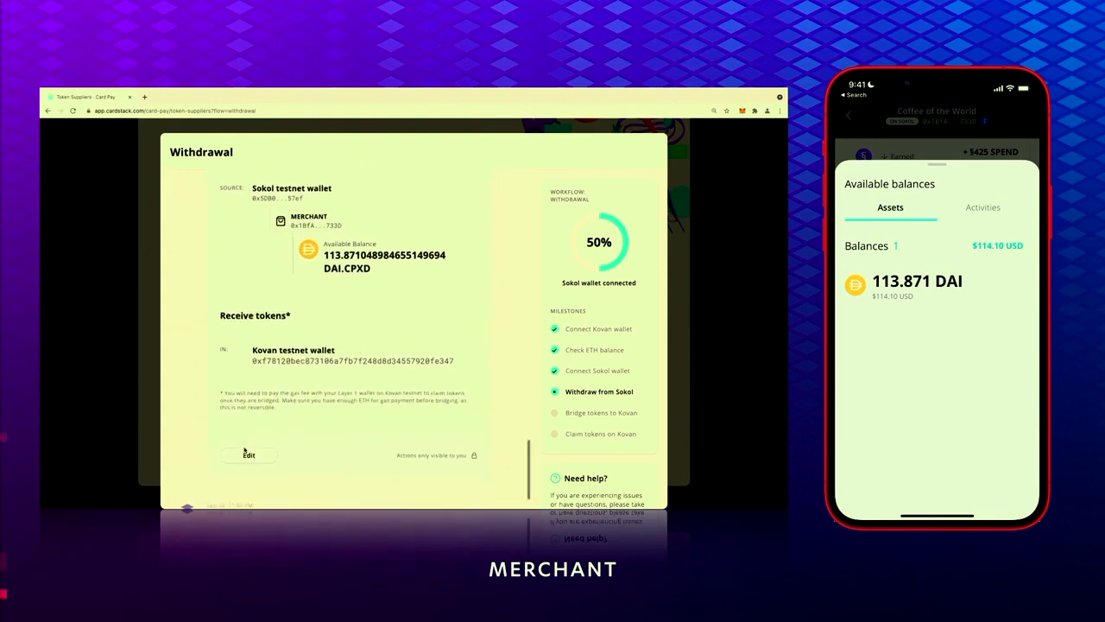
Enter 100 as the DAI.CPXD amount to withdraw and submit the request
click(249, 454)
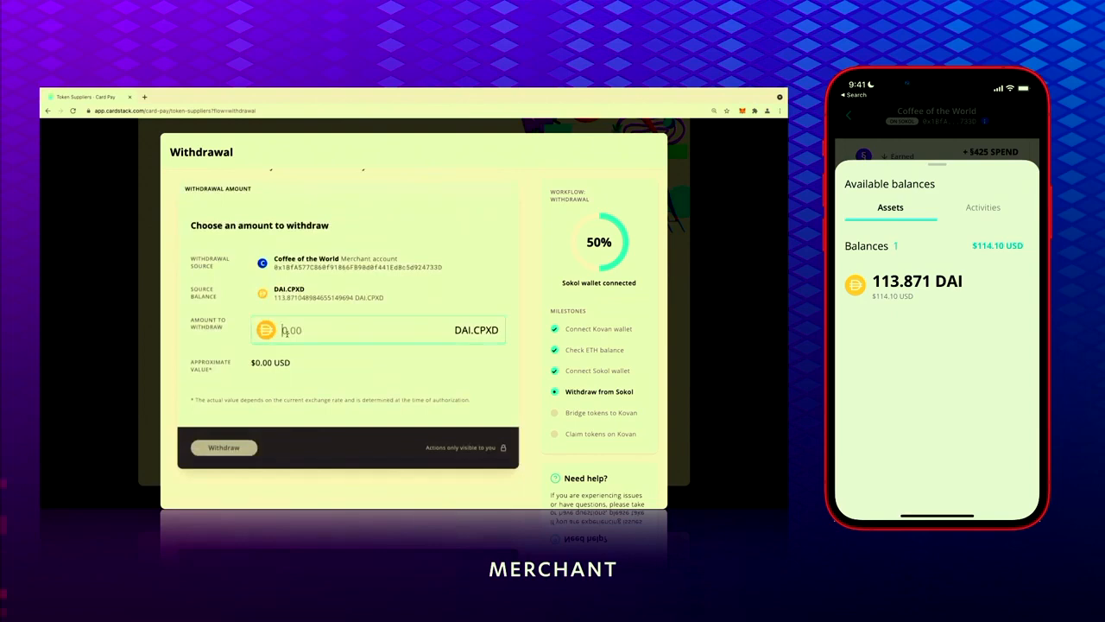
text(100)
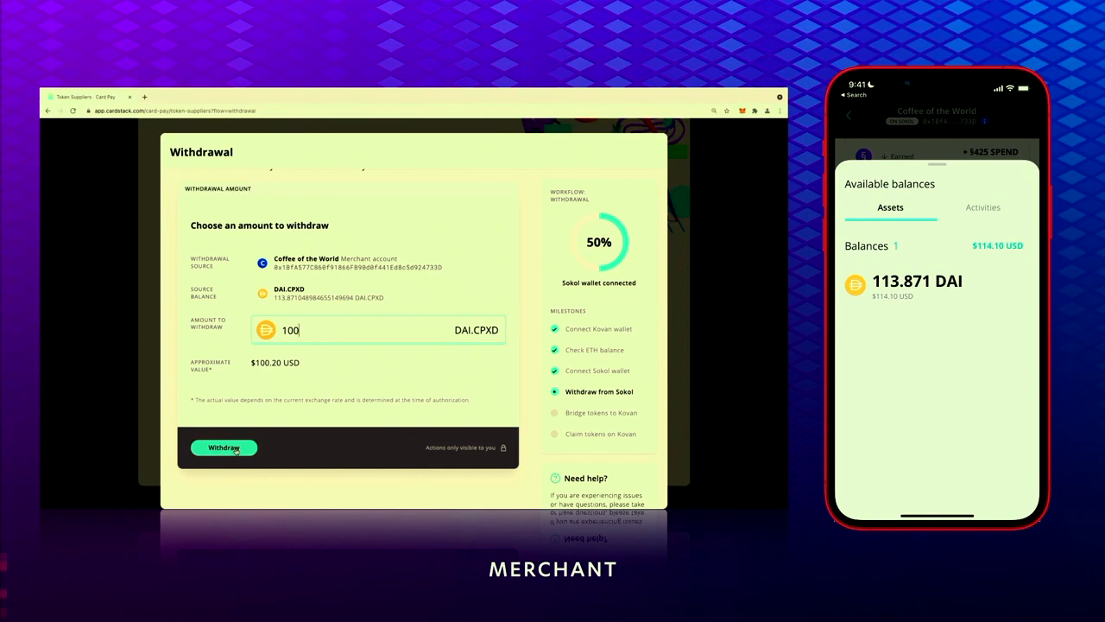
click(224, 447)
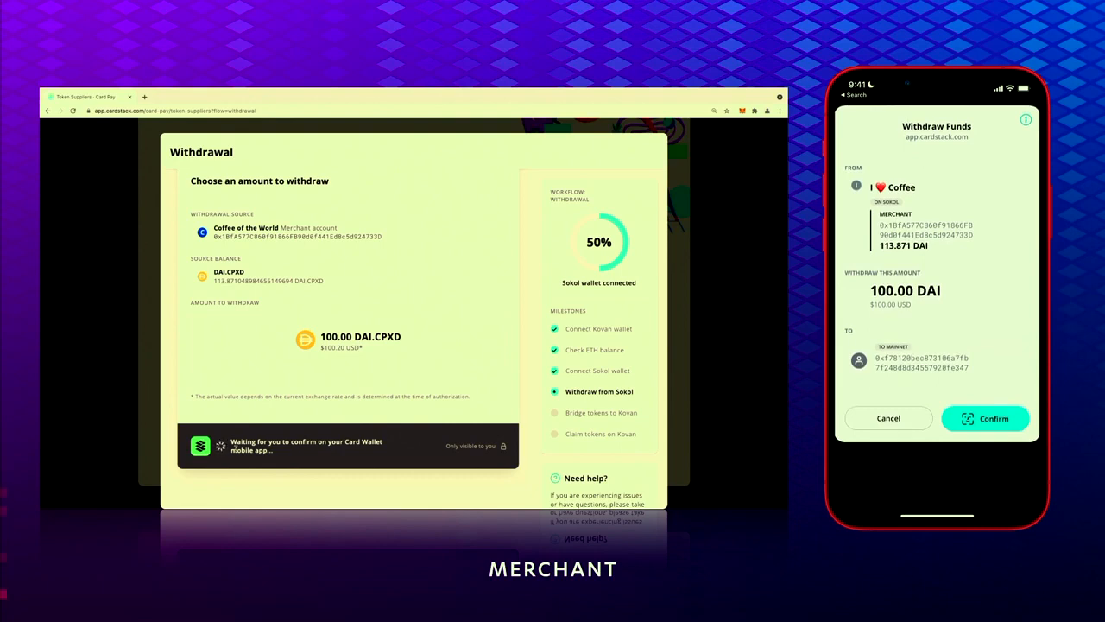
Confirm the 100 DAI withdrawal in Card Wallet, check it on Blockscout, return to Card Pay
click(986, 418)
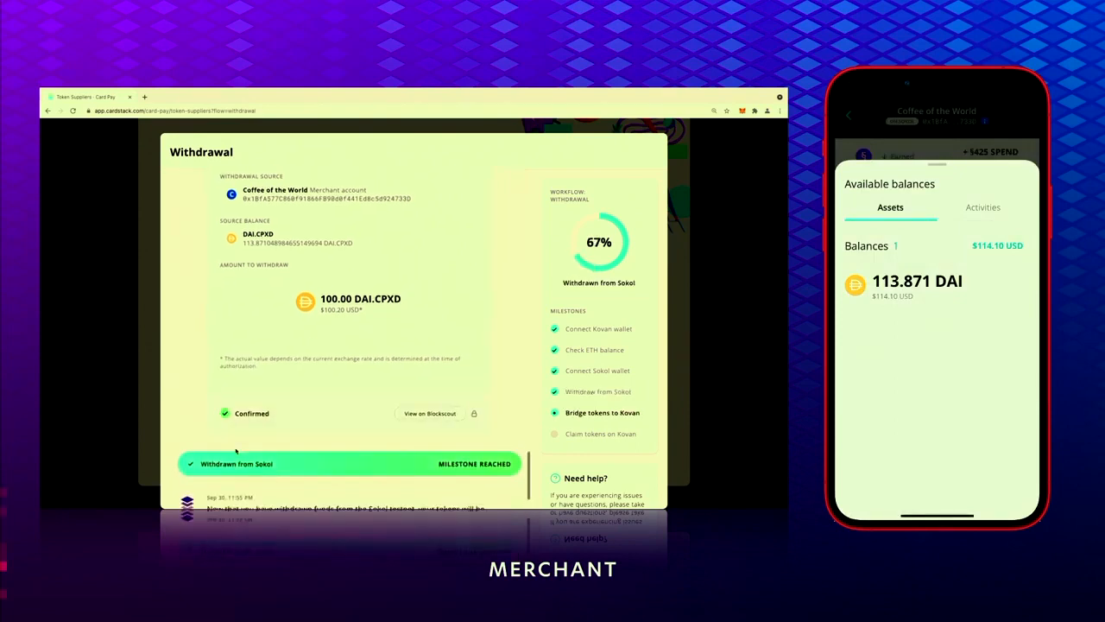
scroll(down, 3)
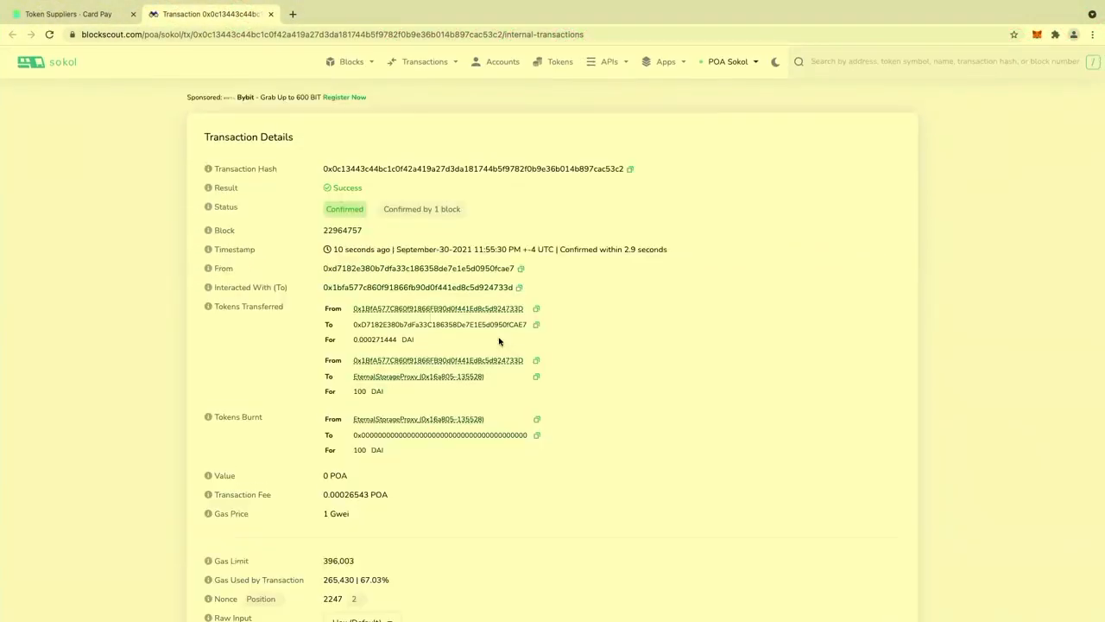
click(69, 14)
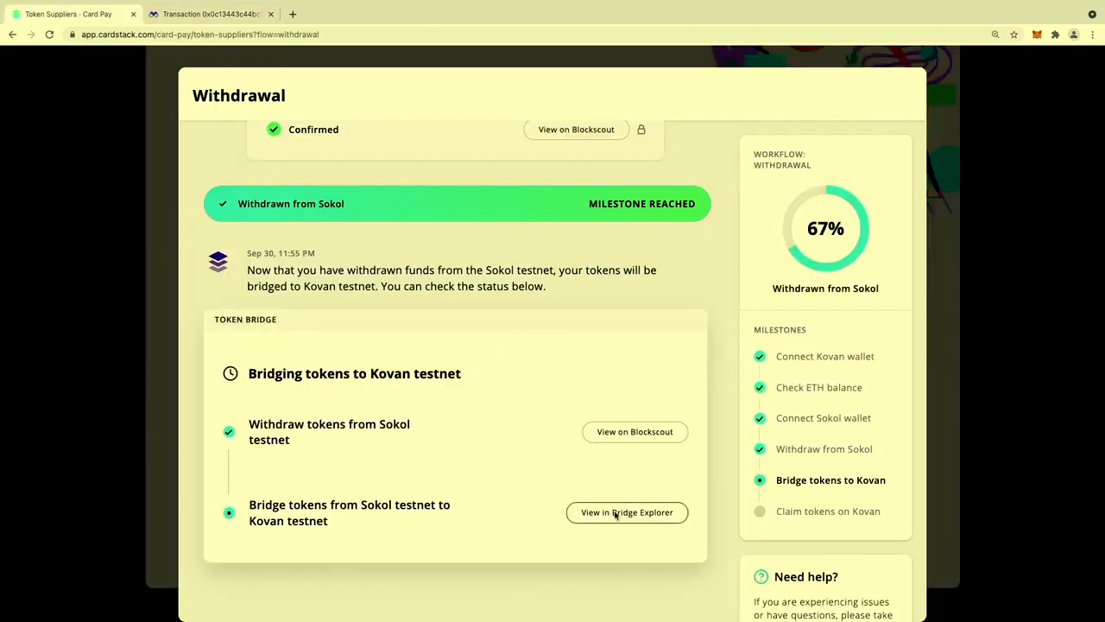
Check the bridging progress to Kovan, reaching 83% with only the claim remaining
click(626, 512)
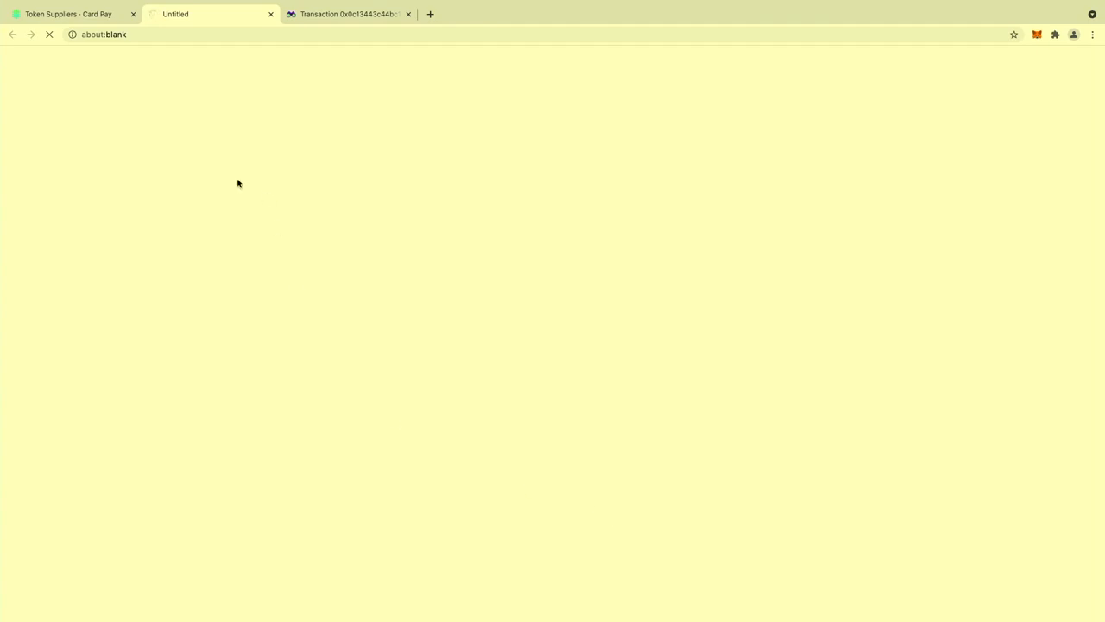
mouse_move(178, 113)
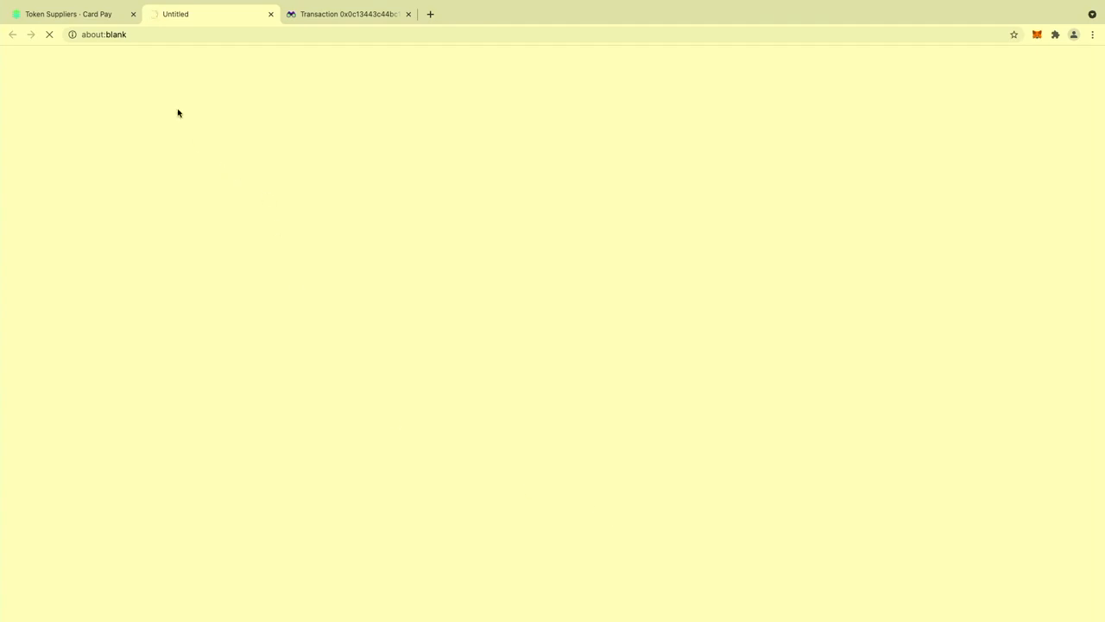
mouse_move(234, 171)
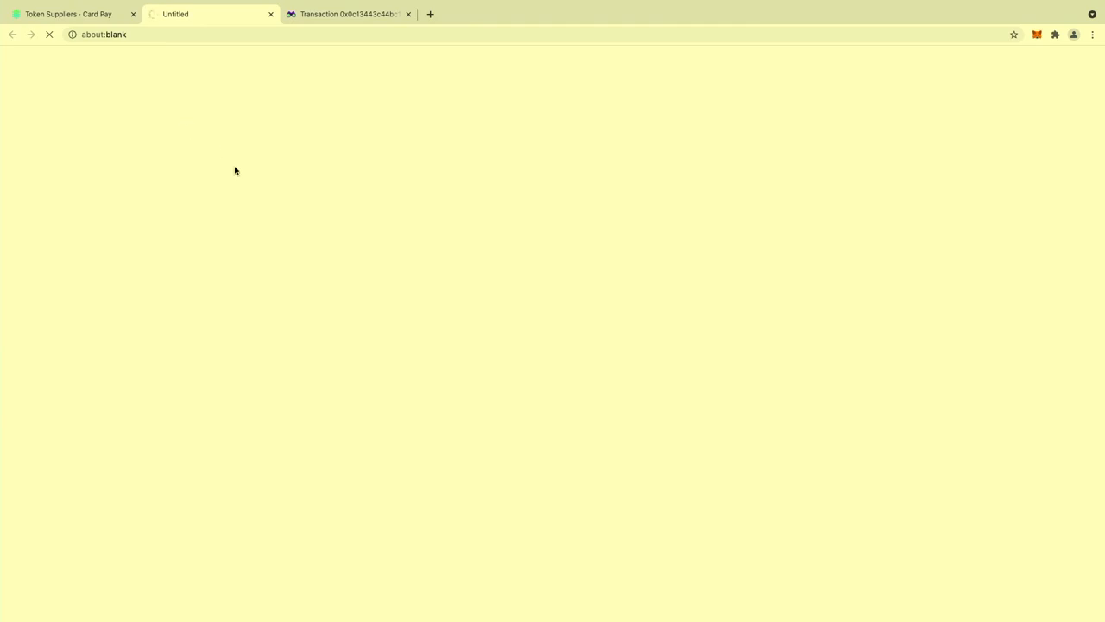
click(69, 14)
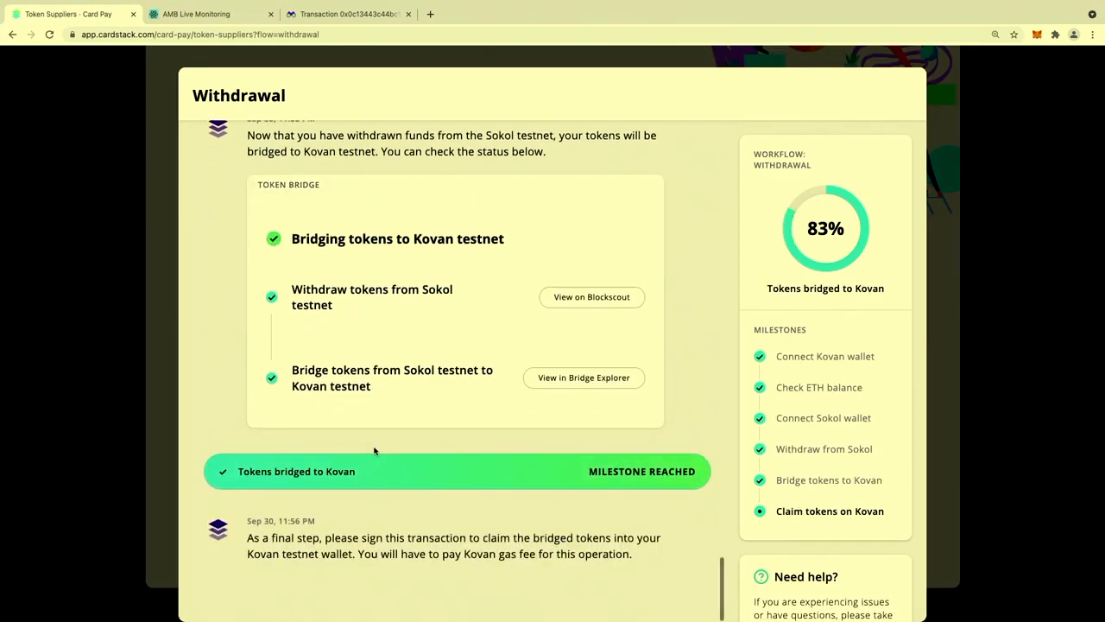
Claim the 100.00 DAI.CPXD on Kovan and approve the MetaMask gas fee
scroll(down, 3)
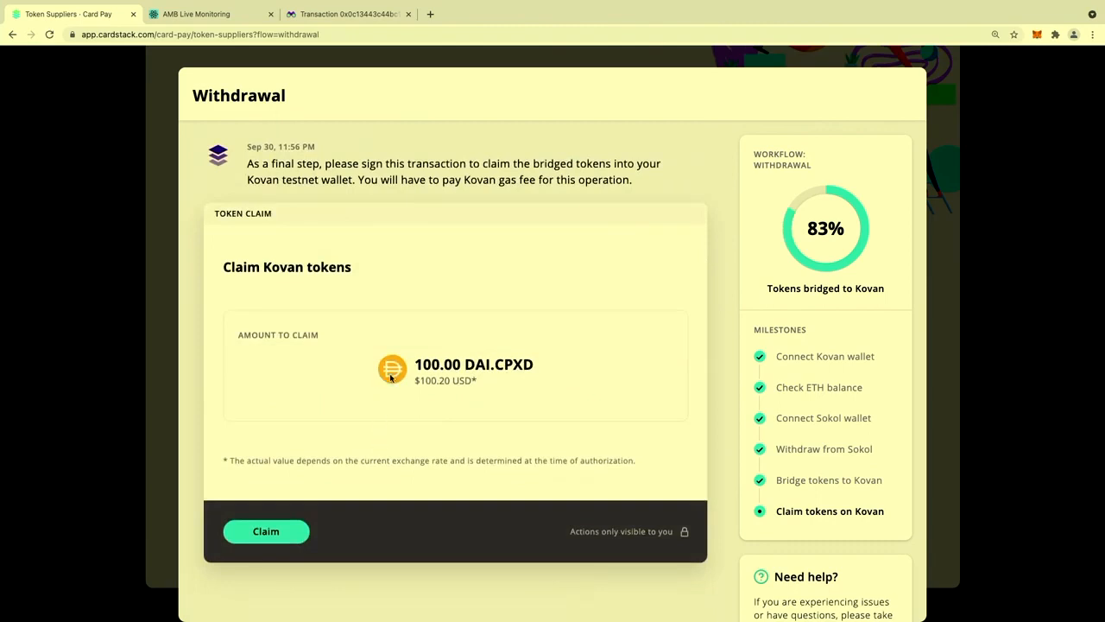
mouse_move(376, 306)
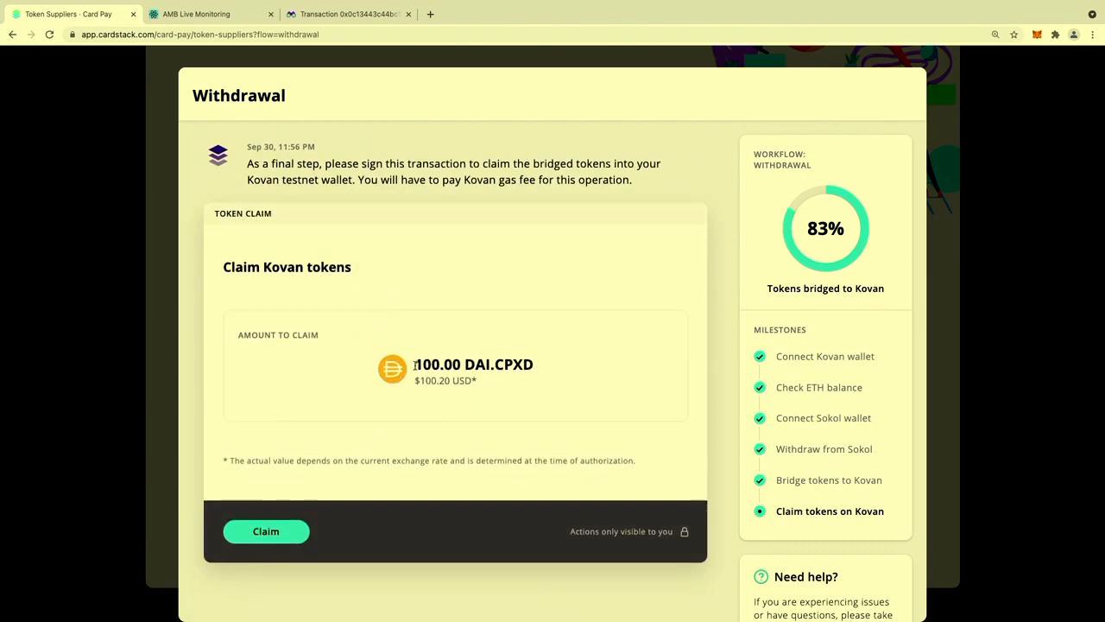
drag(414, 363, 476, 381)
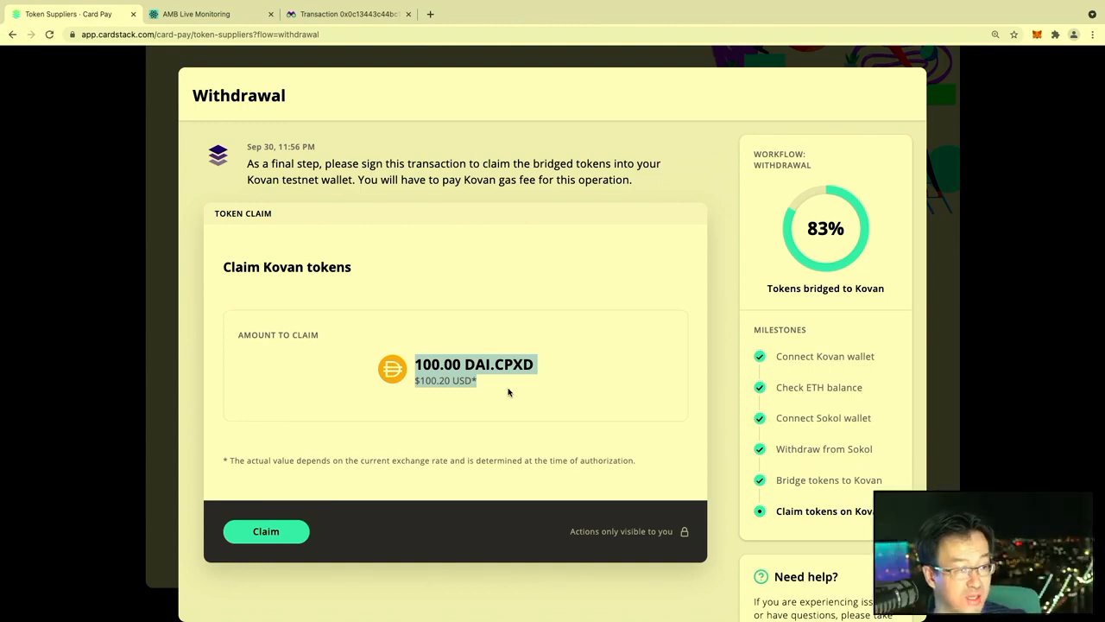
click(266, 531)
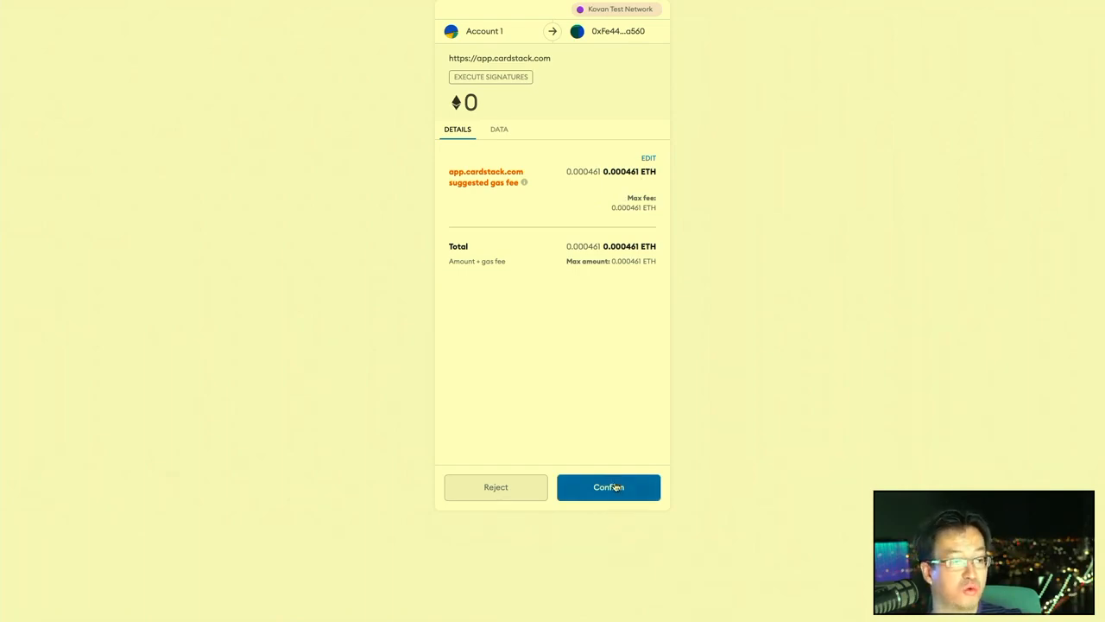
click(608, 487)
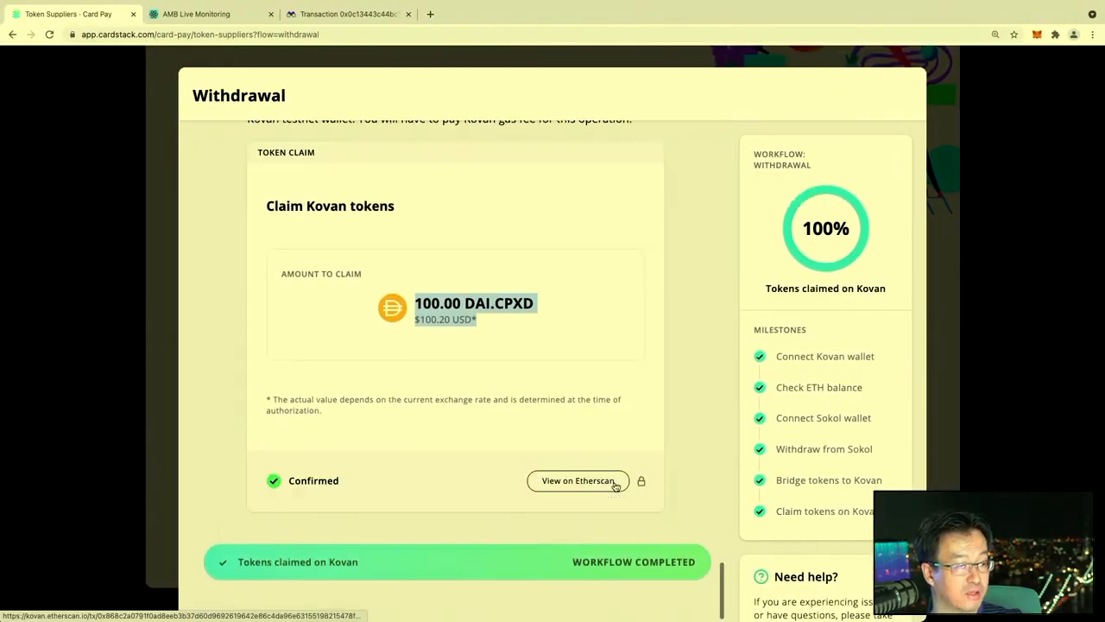
Scroll through the completion summary: 100 DAI released, about 15.12 DAI.CPXD left on Sokol
scroll(down, 3)
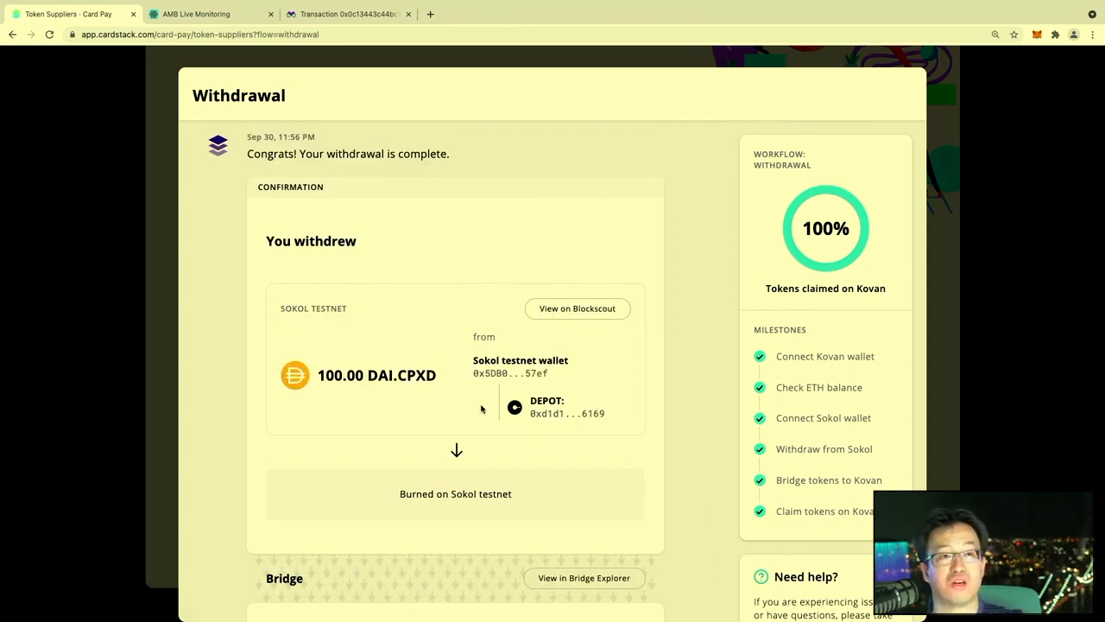
scroll(down, 3)
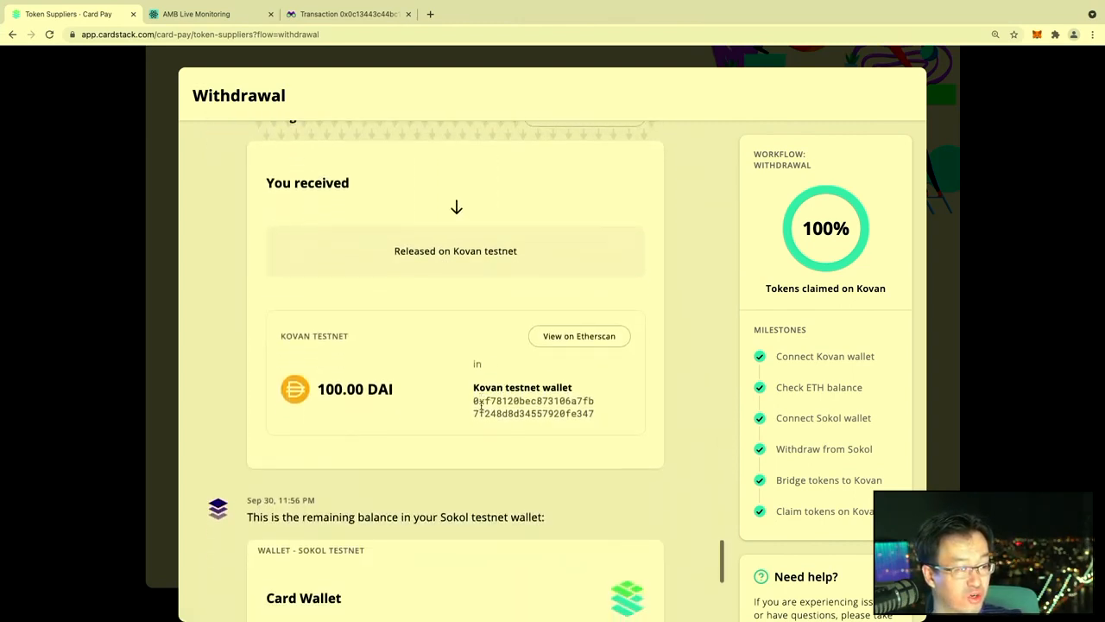
scroll(down, 3)
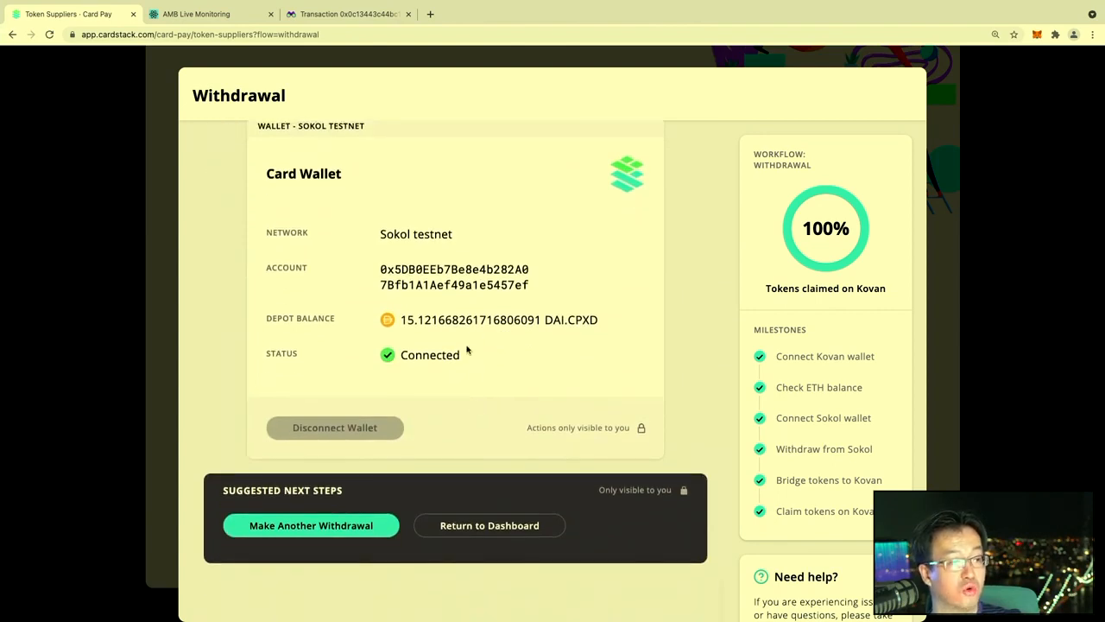
mouse_move(492, 366)
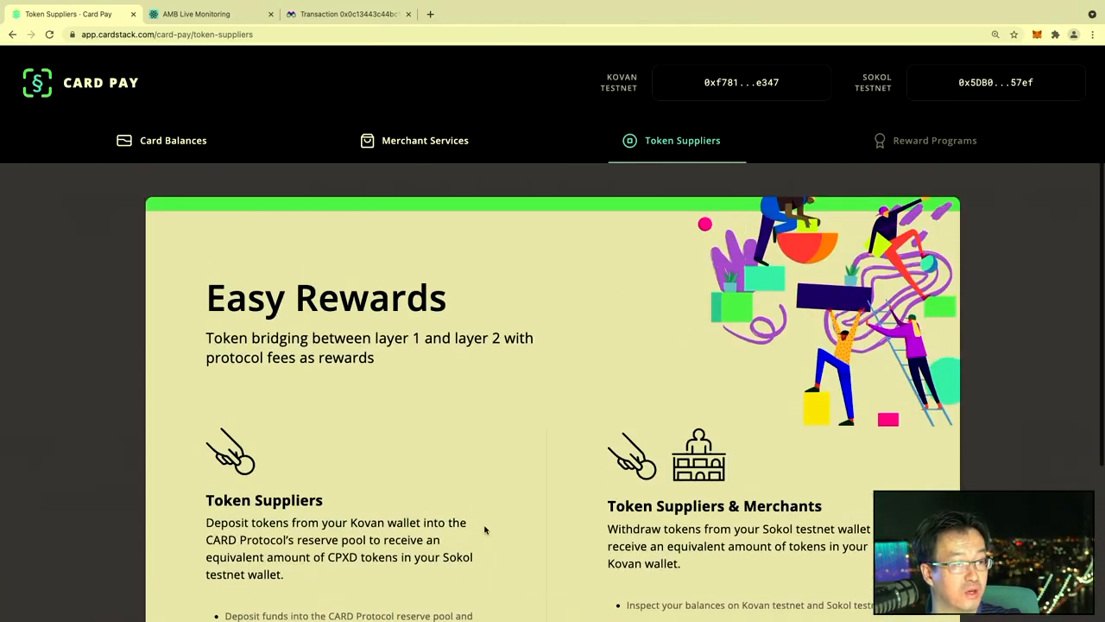
Browse Merchant Services, then open Card Balances and scroll to the prepaid card options
scroll(down, 3)
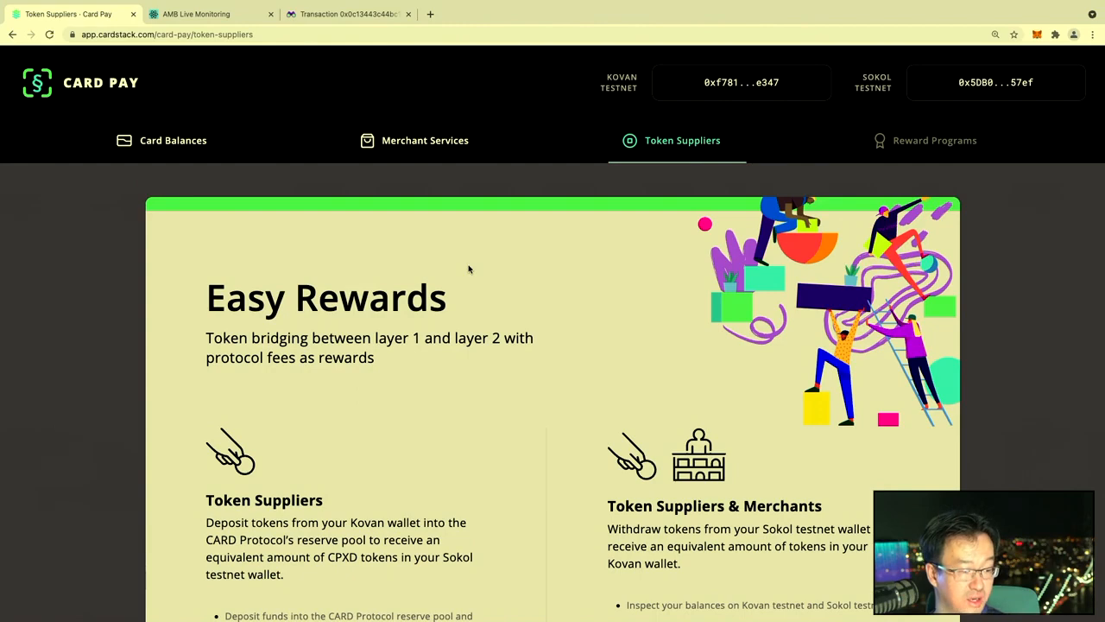
scroll(down, 3)
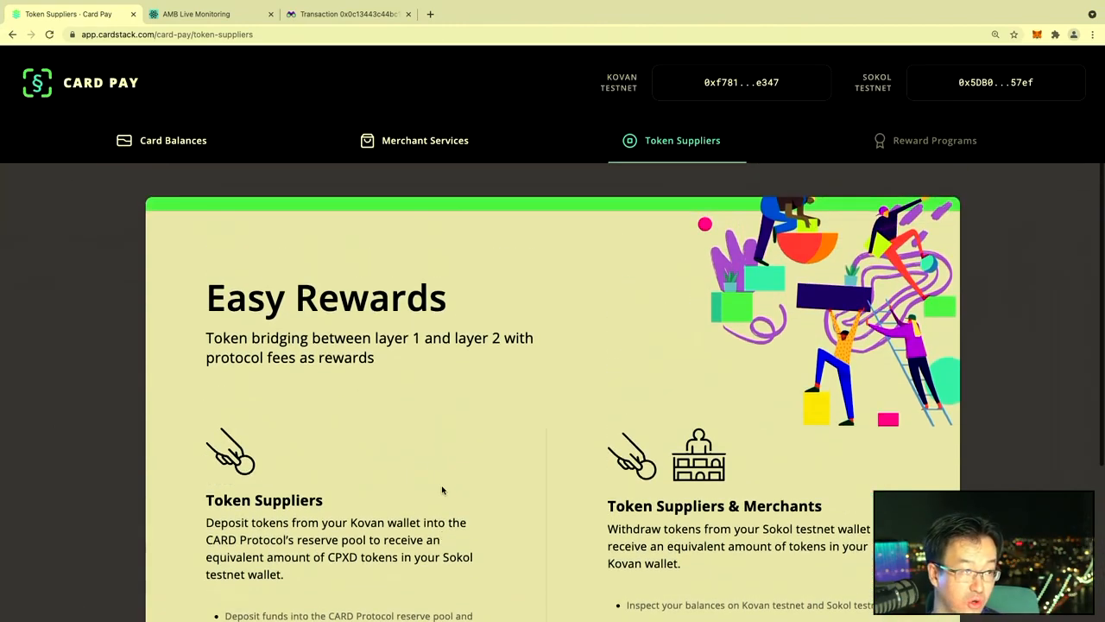
click(425, 140)
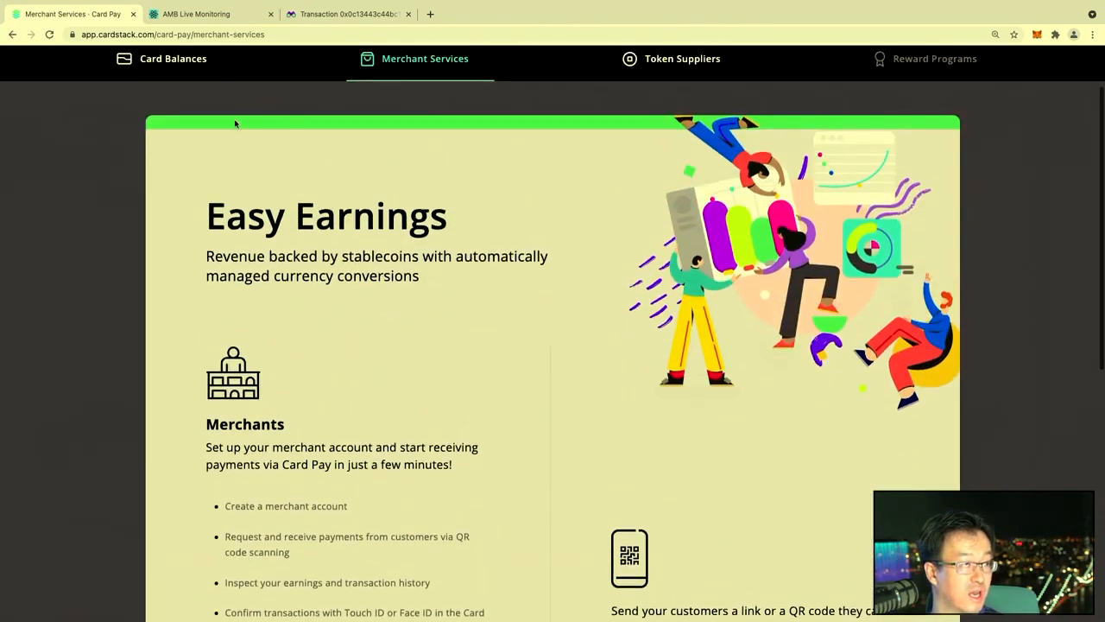
click(173, 57)
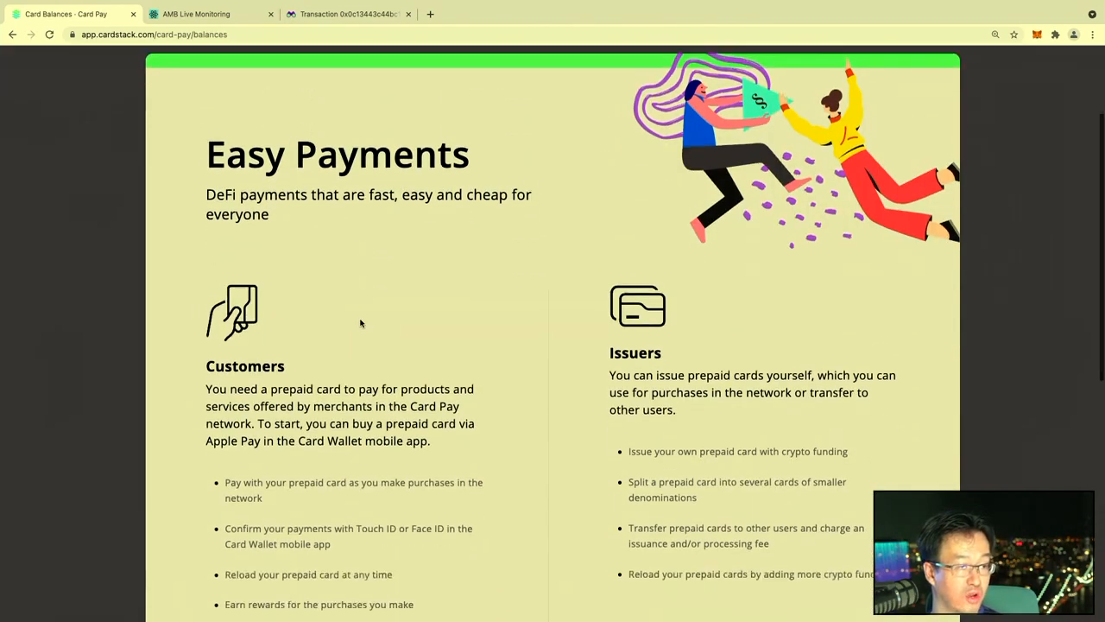
scroll(down, 3)
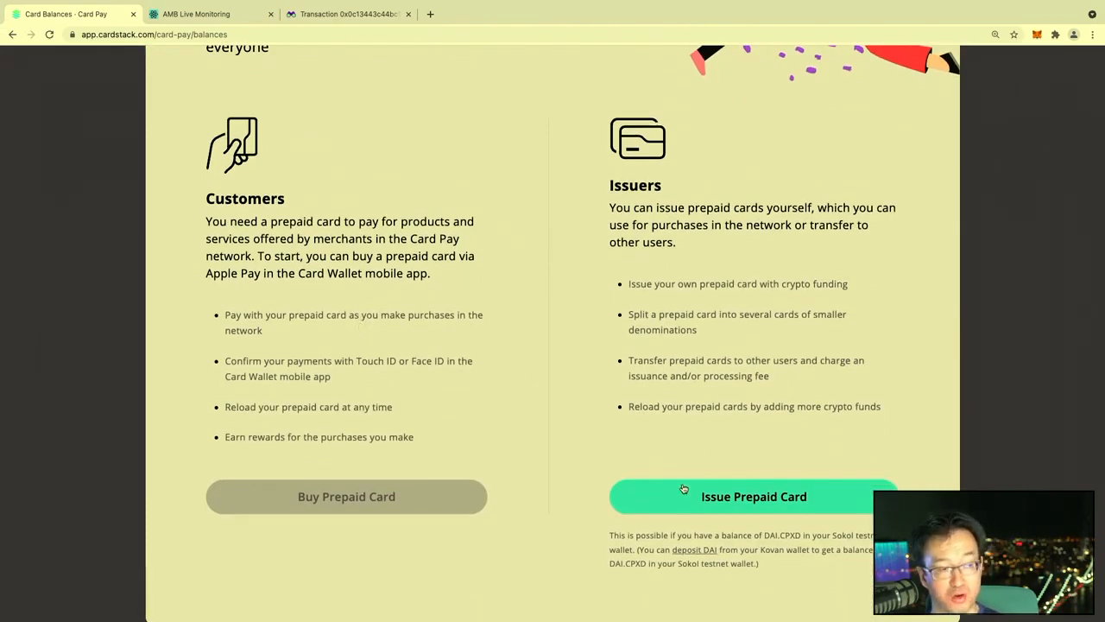